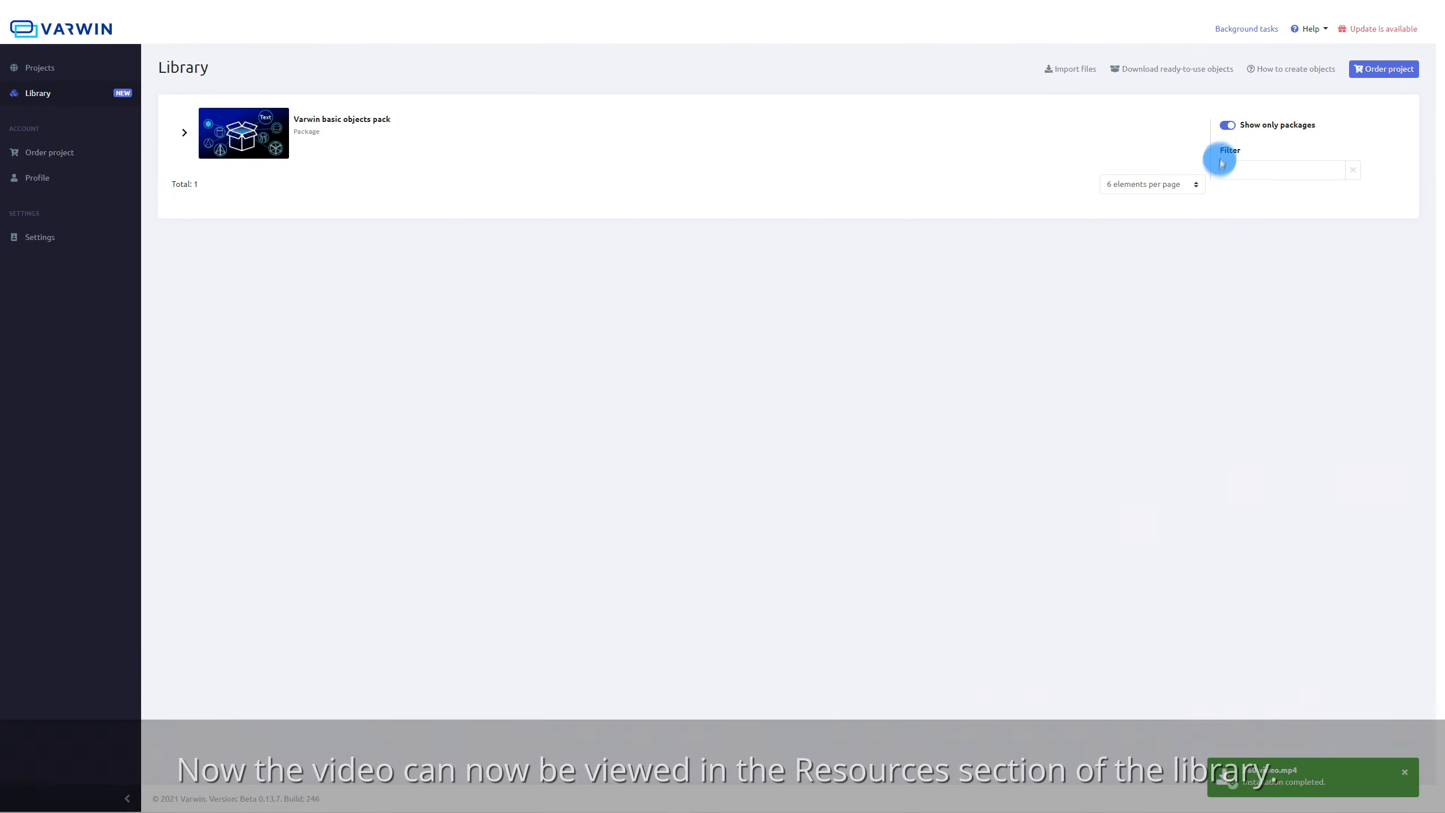
Open Projects to show the project's scene list with the '360 video' scene.
click(1227, 124)
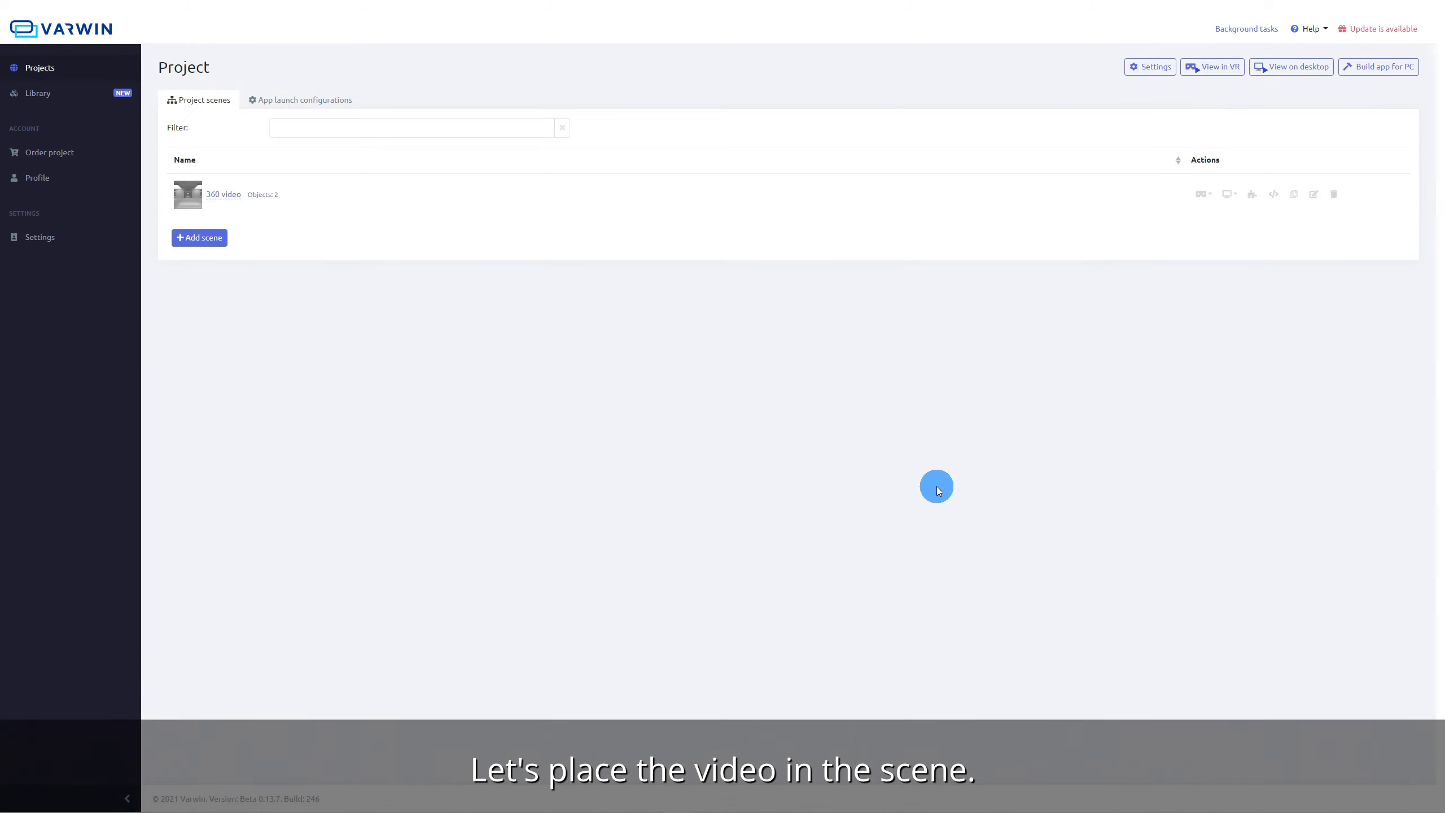
mouse_move(1019, 468)
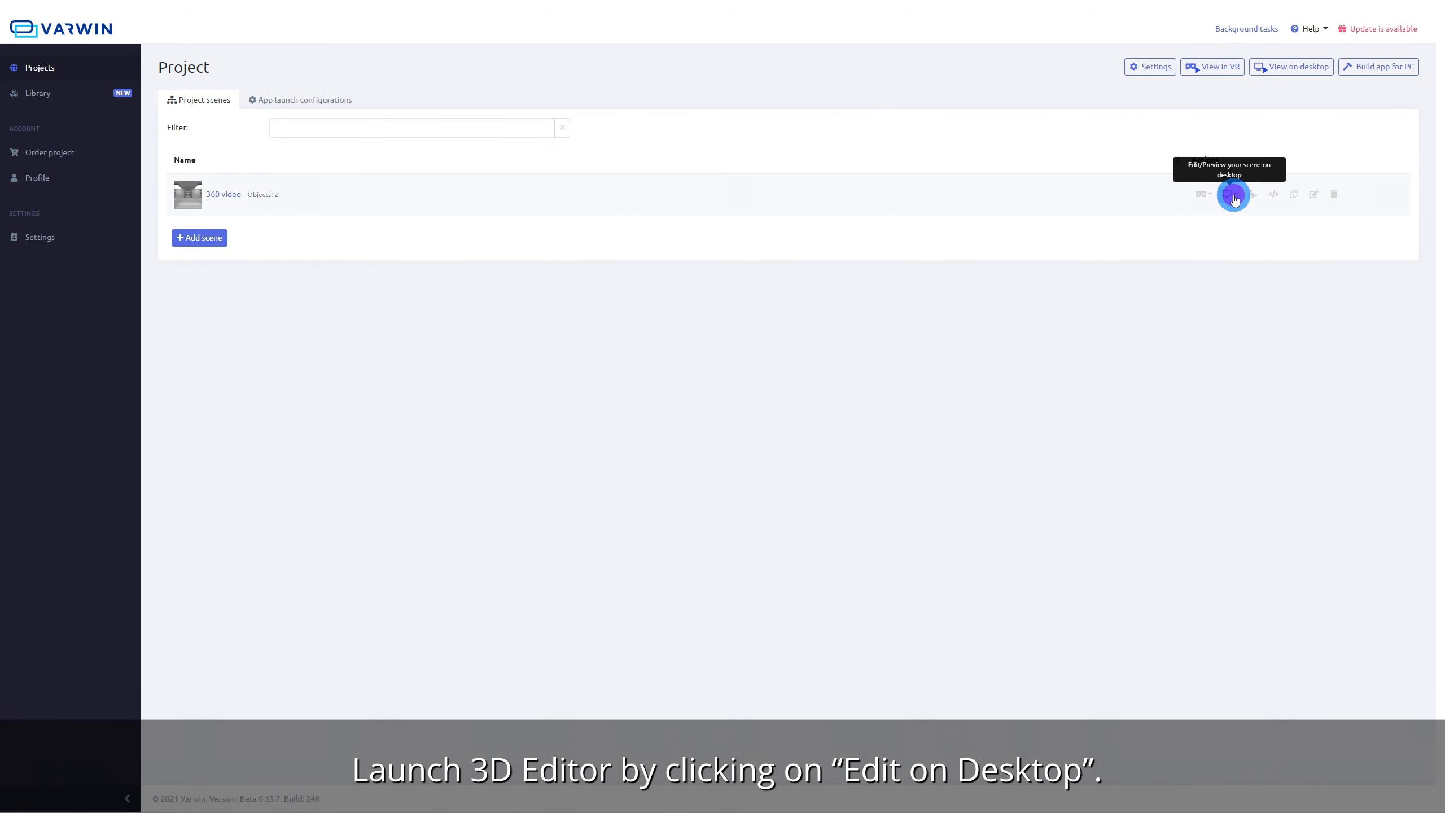
Edit the 360 video scene on desktop and assign 360 video.mp4 to the Video 360 sphere.
click(1233, 194)
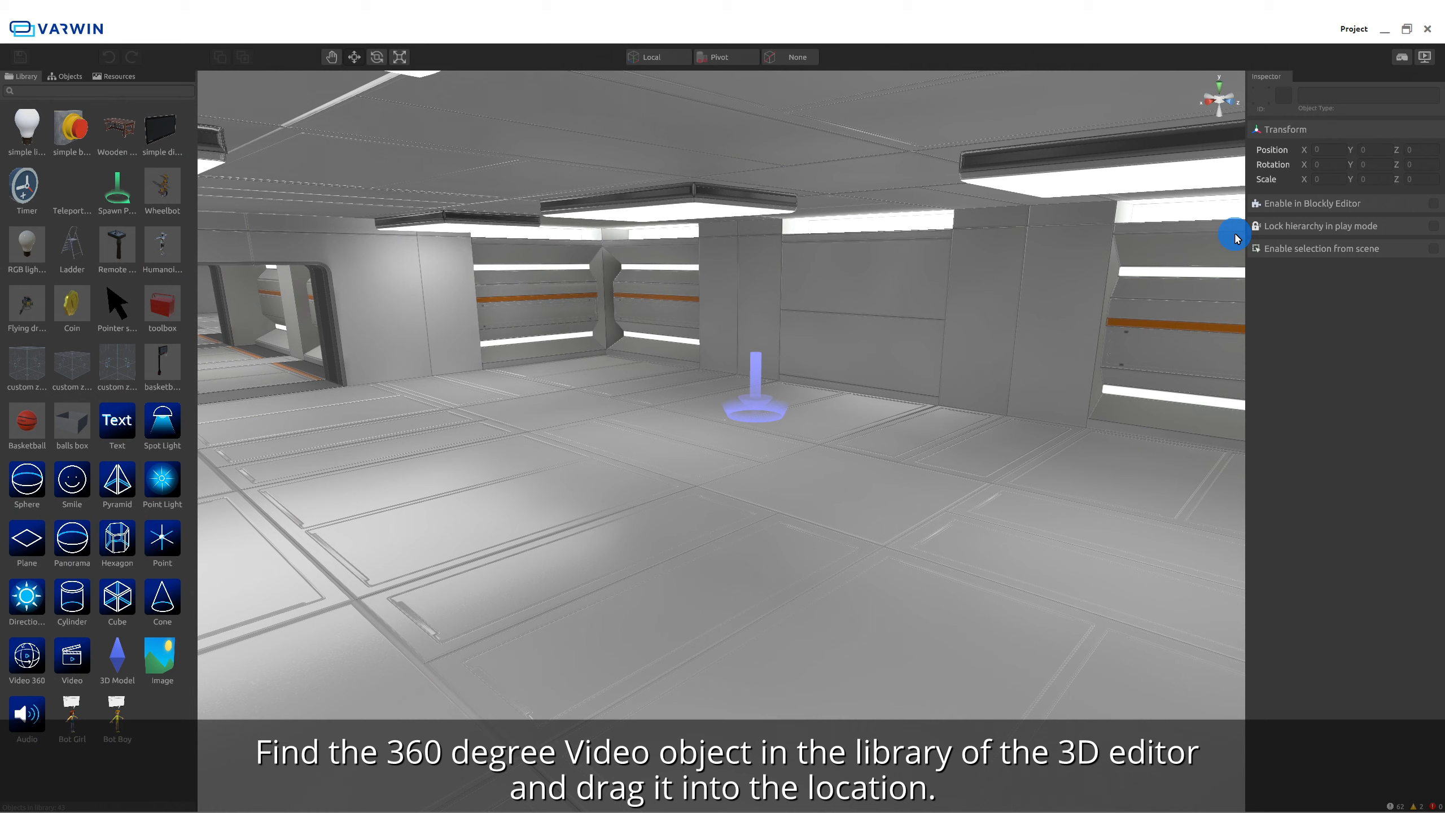
mouse_move(891, 508)
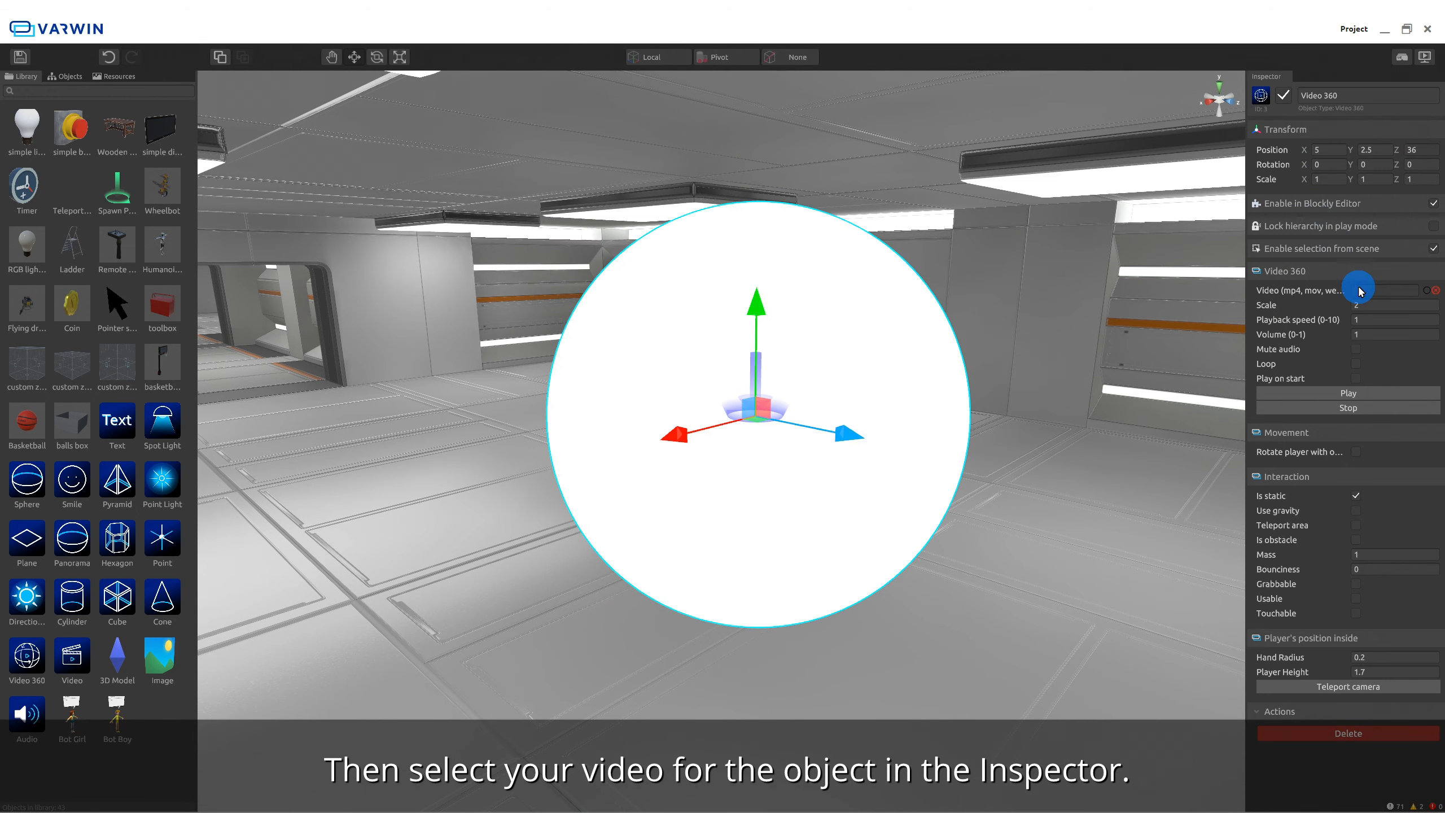
click(1394, 290)
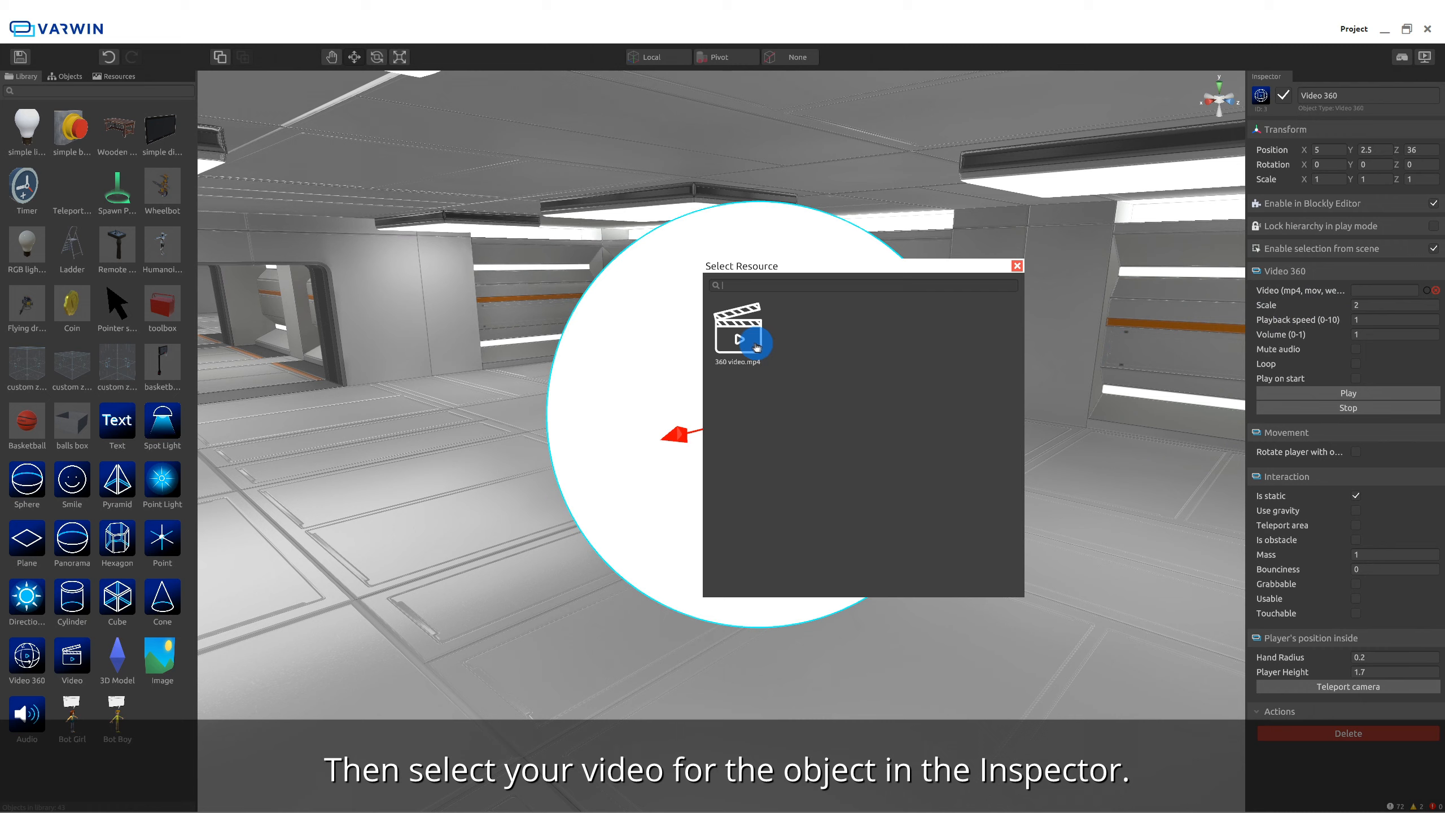
click(745, 339)
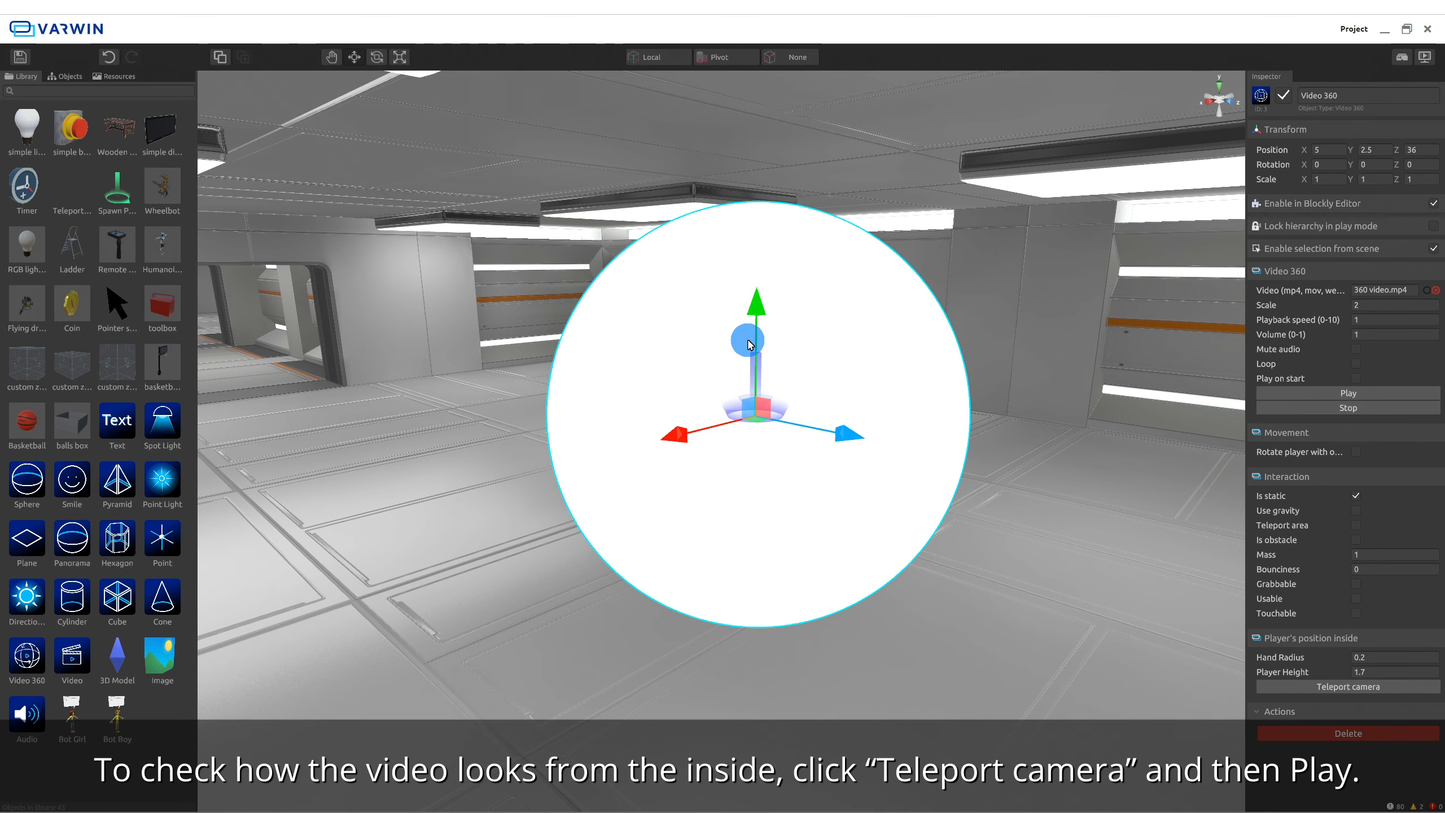
Preview the video from inside the sphere, save the scene, and minimize the editor.
click(1348, 686)
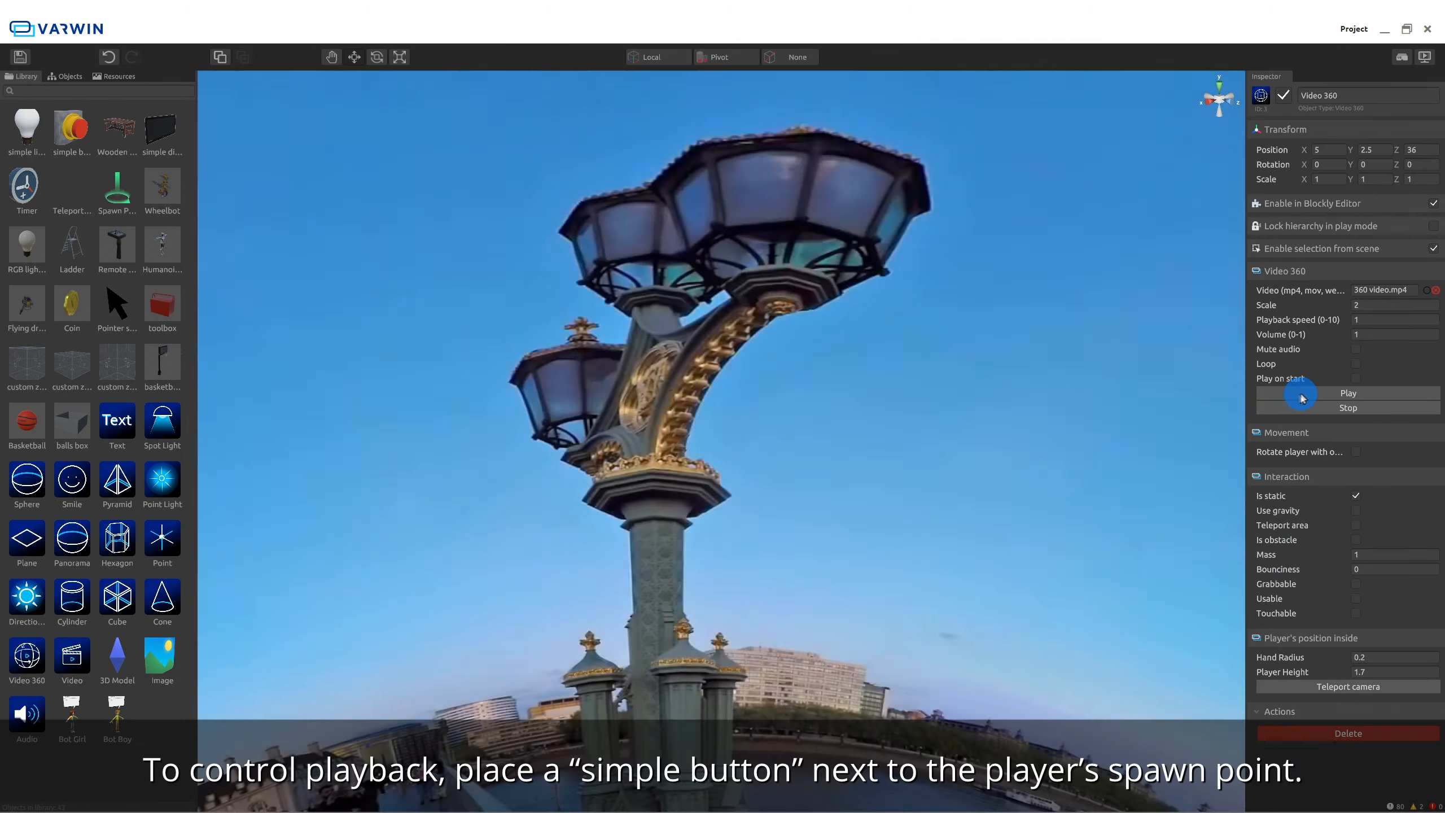
click(1348, 392)
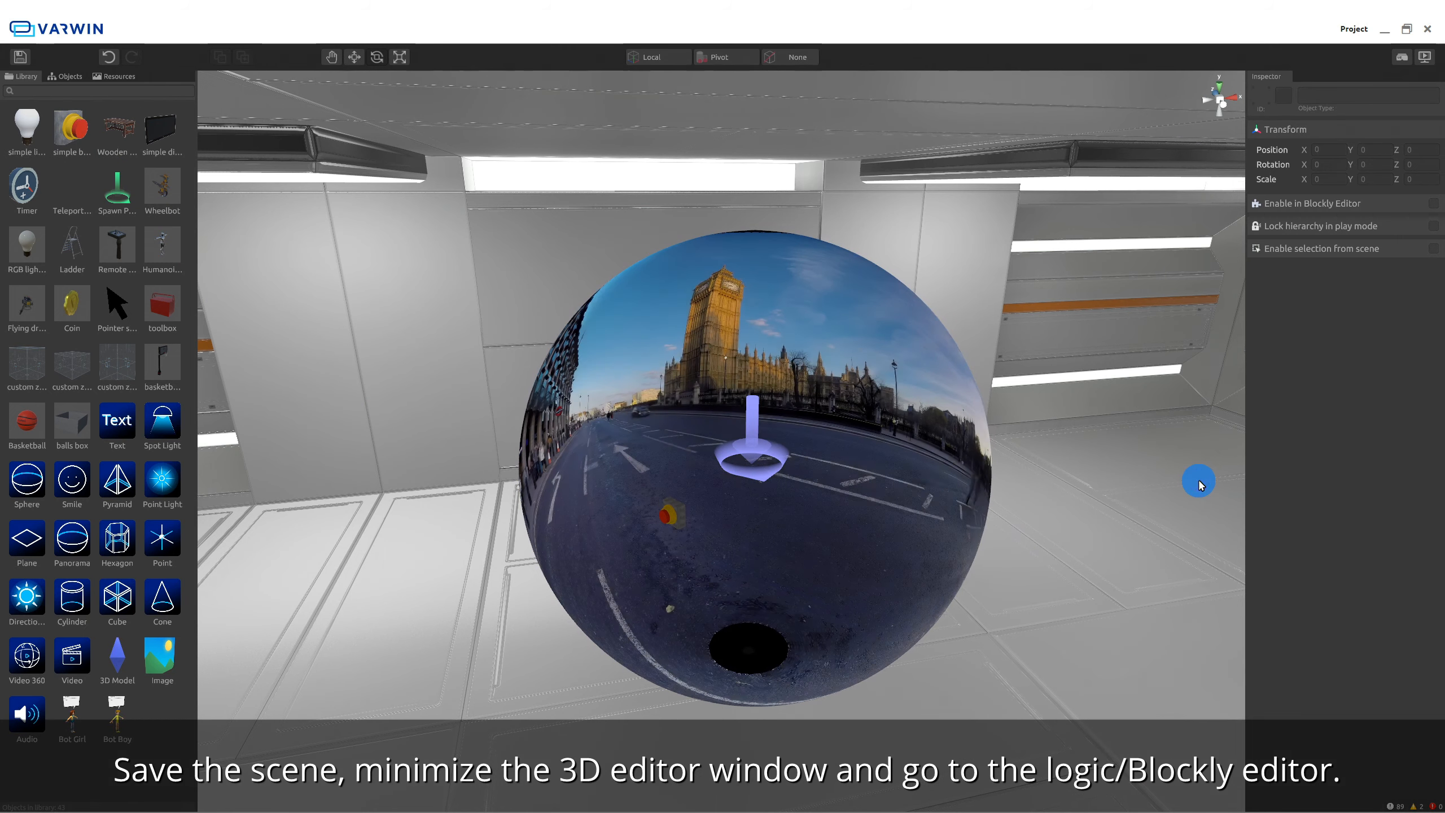
click(354, 57)
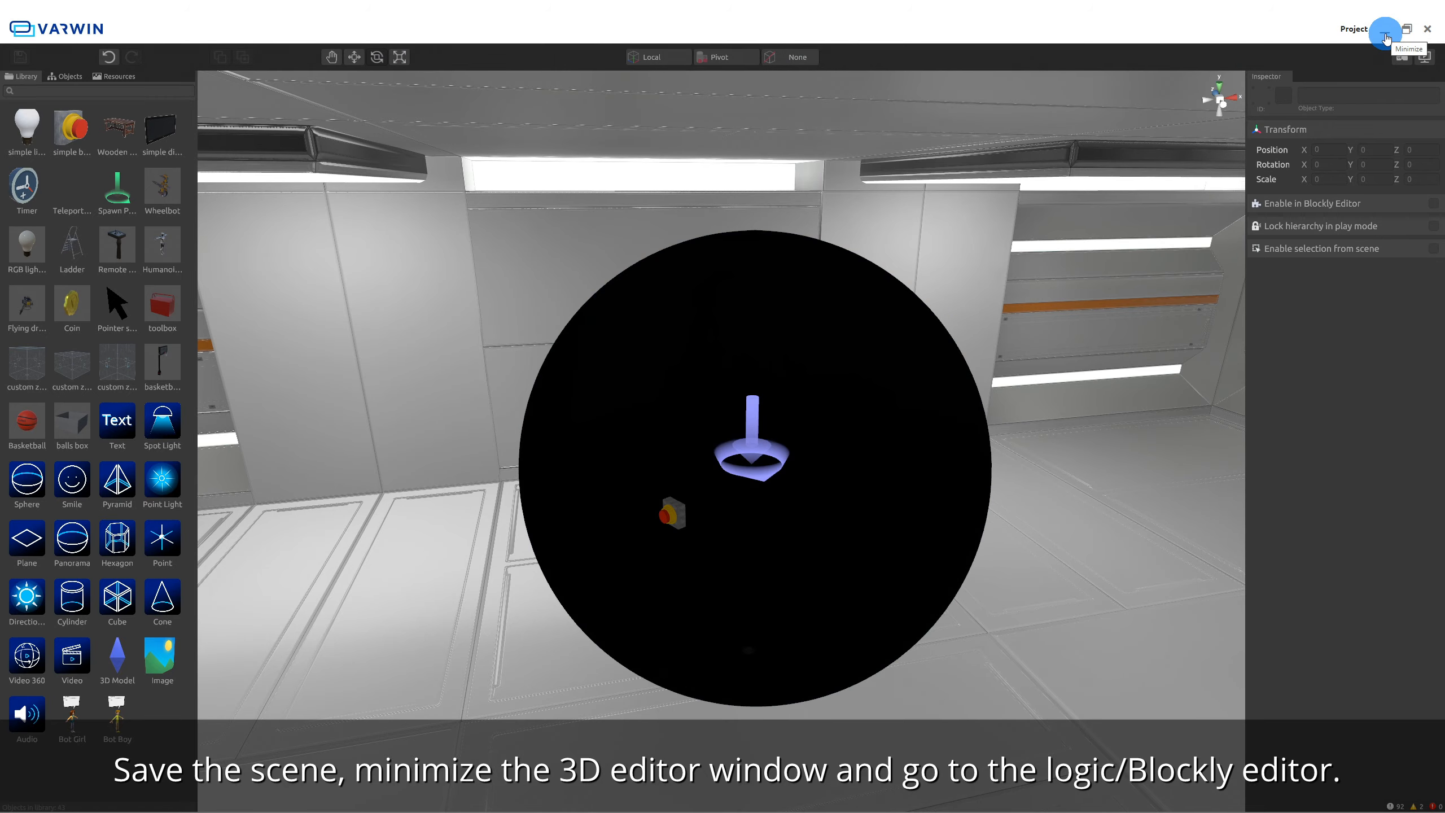
click(1386, 29)
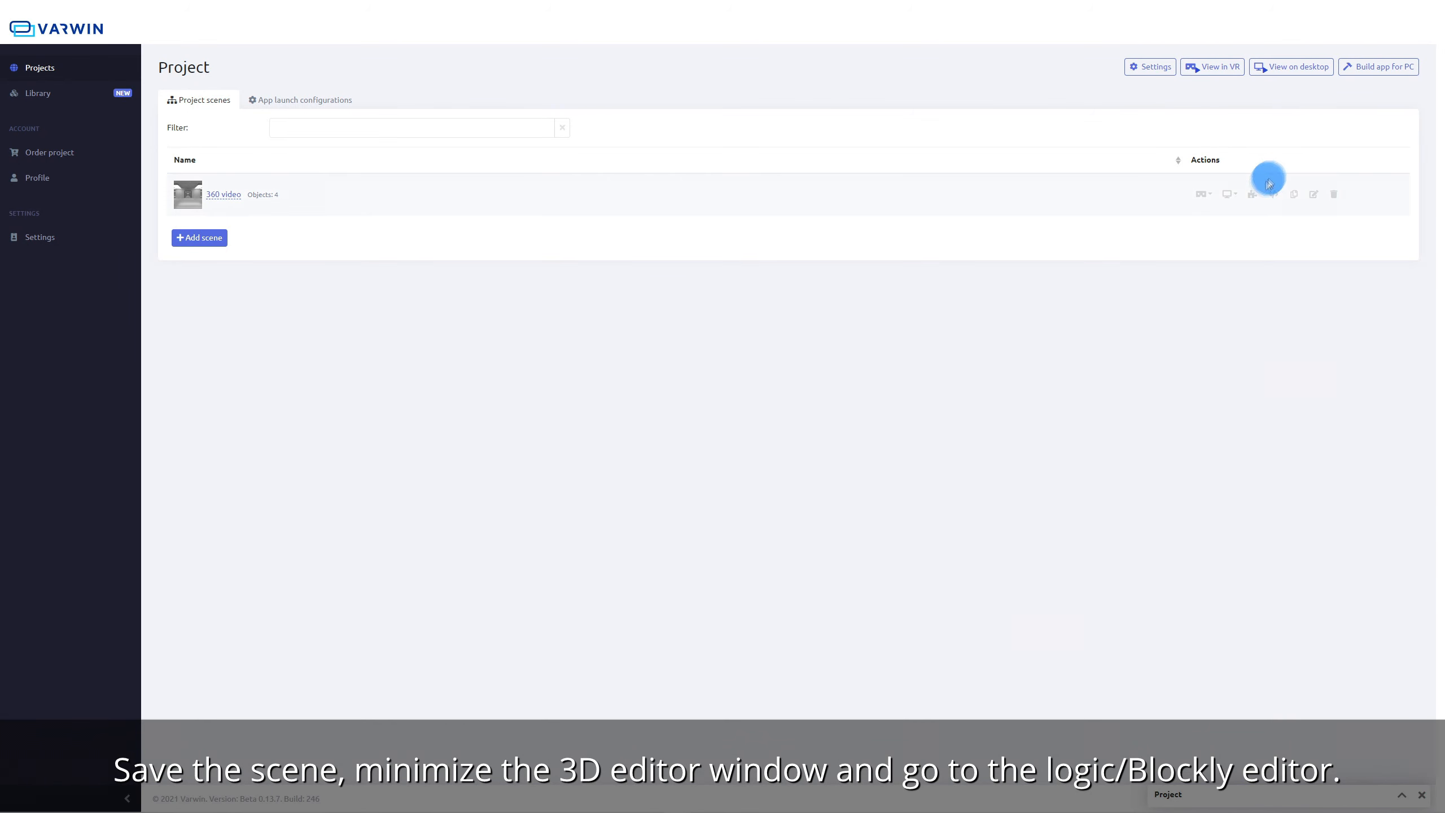
In Blockly, put video Play in 'button pressed' and Stop in 'button unpressed', then apply.
click(1269, 194)
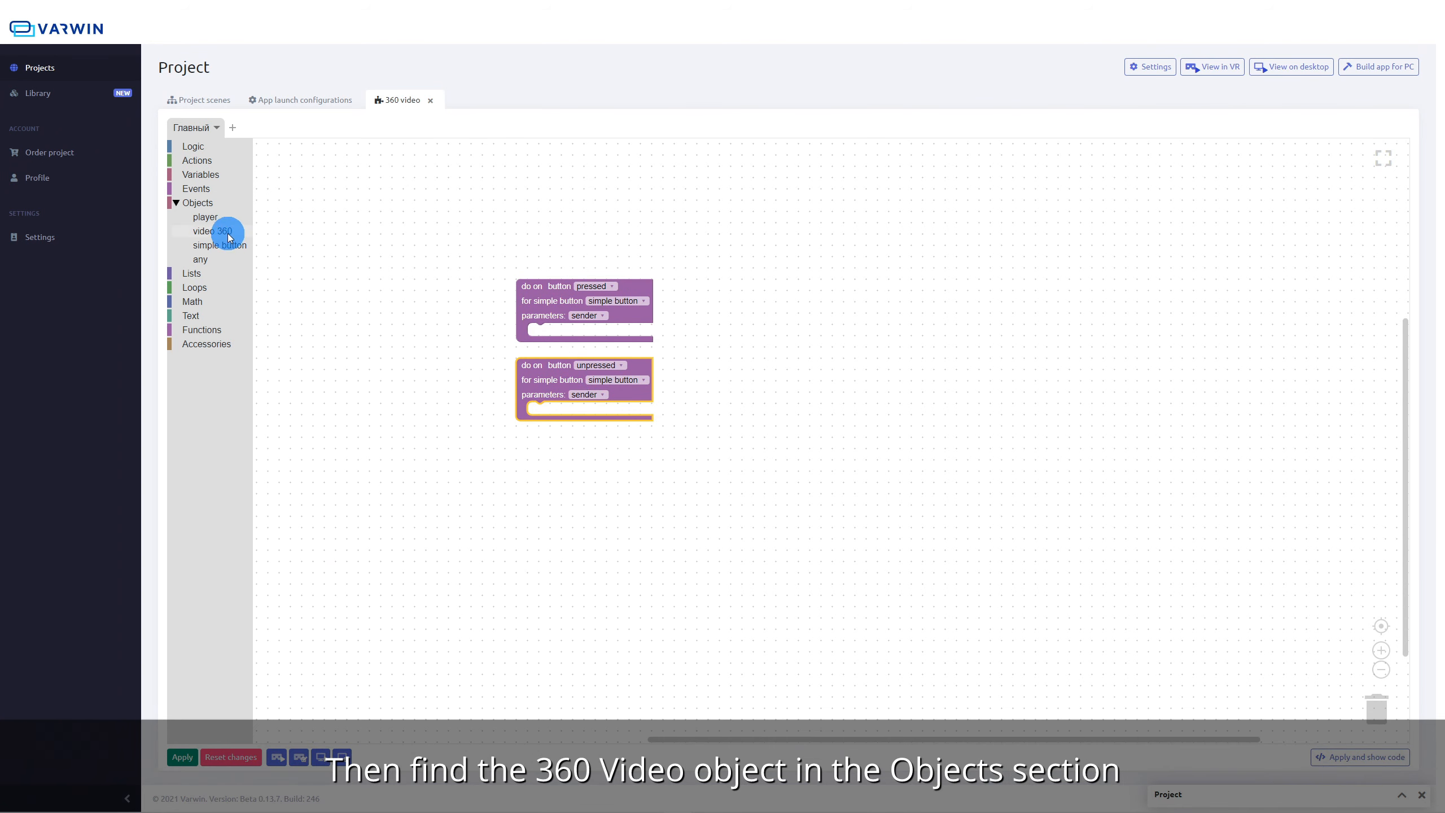
click(211, 231)
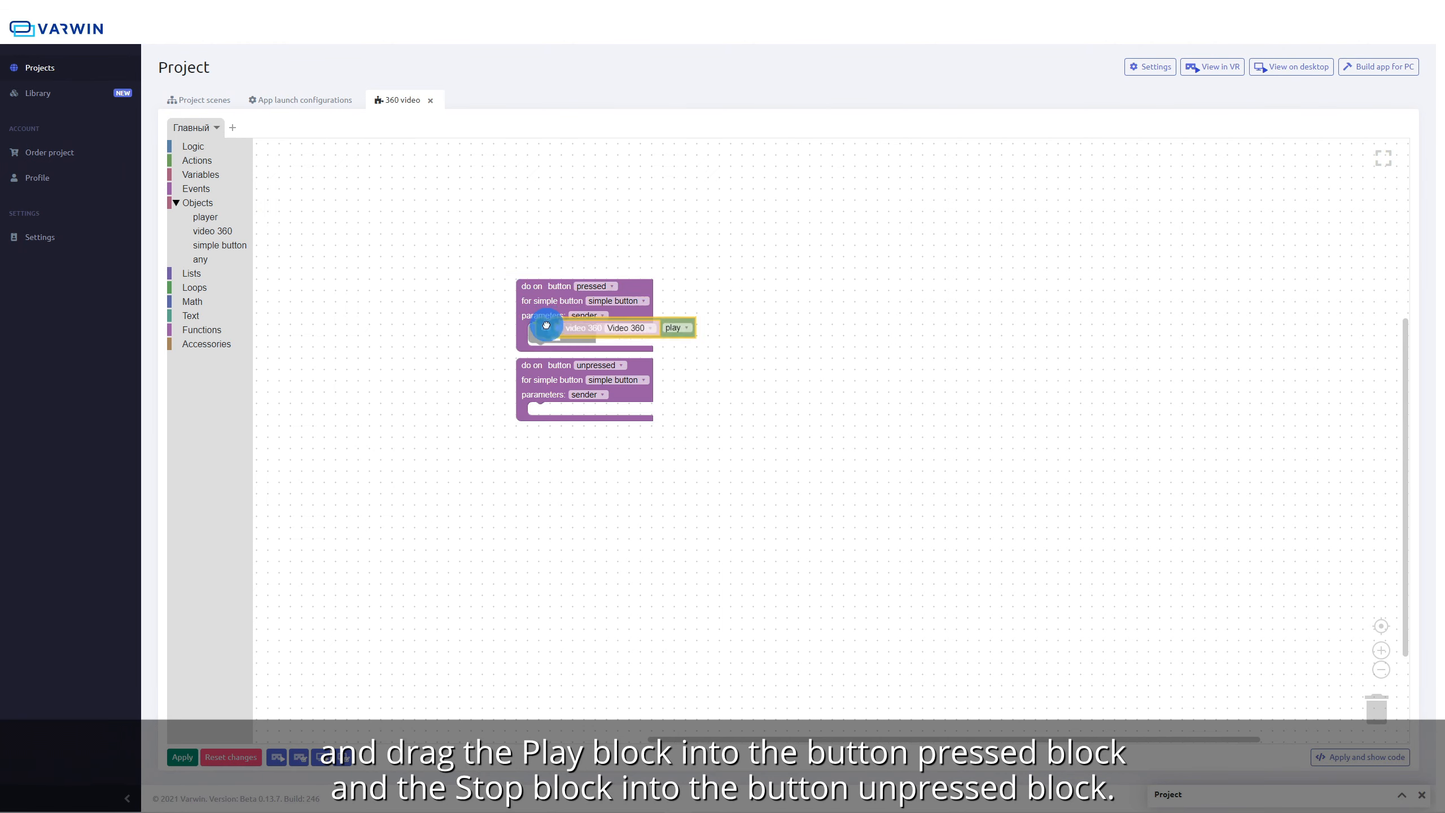
drag(548, 327, 539, 332)
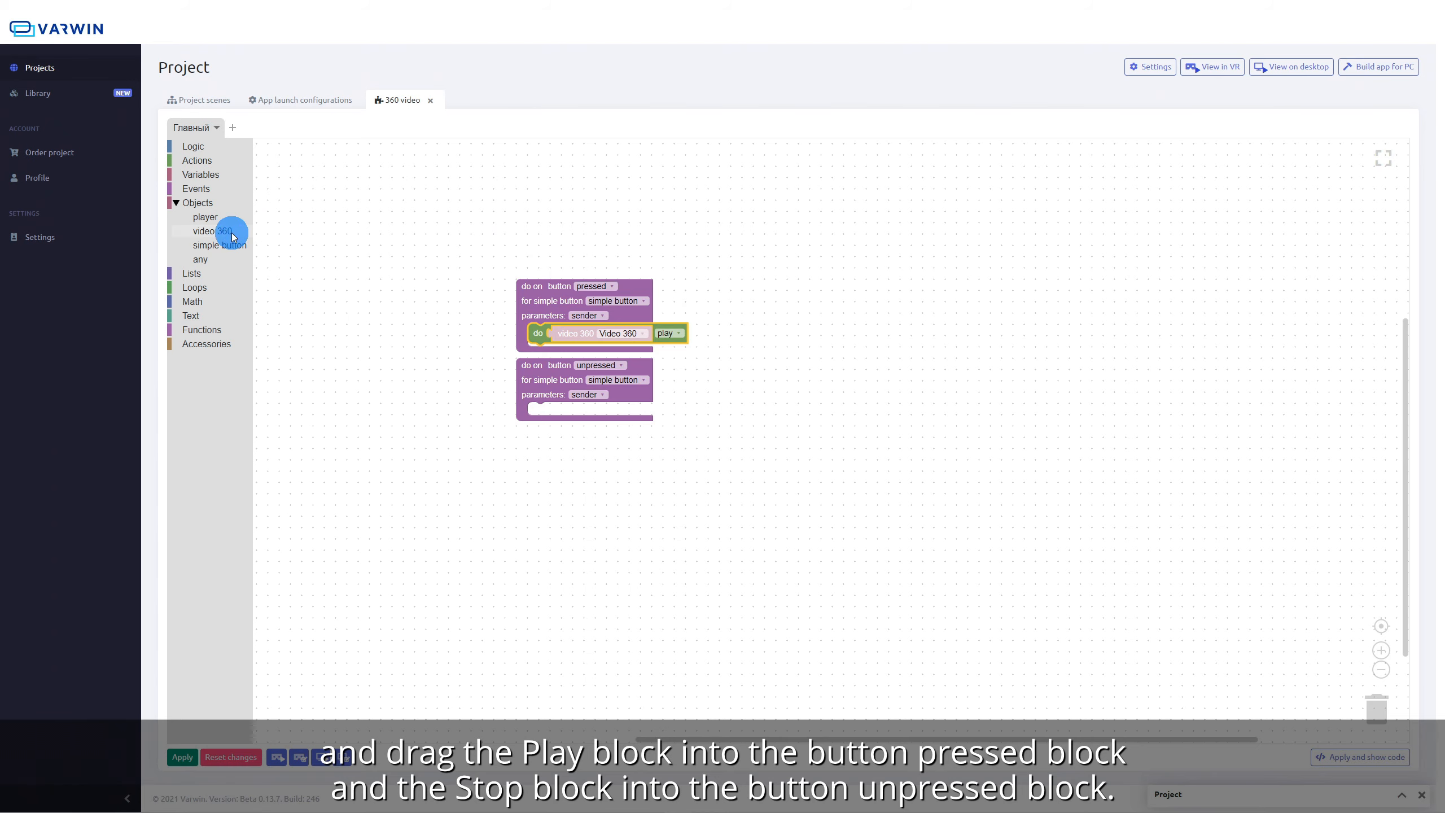
drag(213, 230, 465, 348)
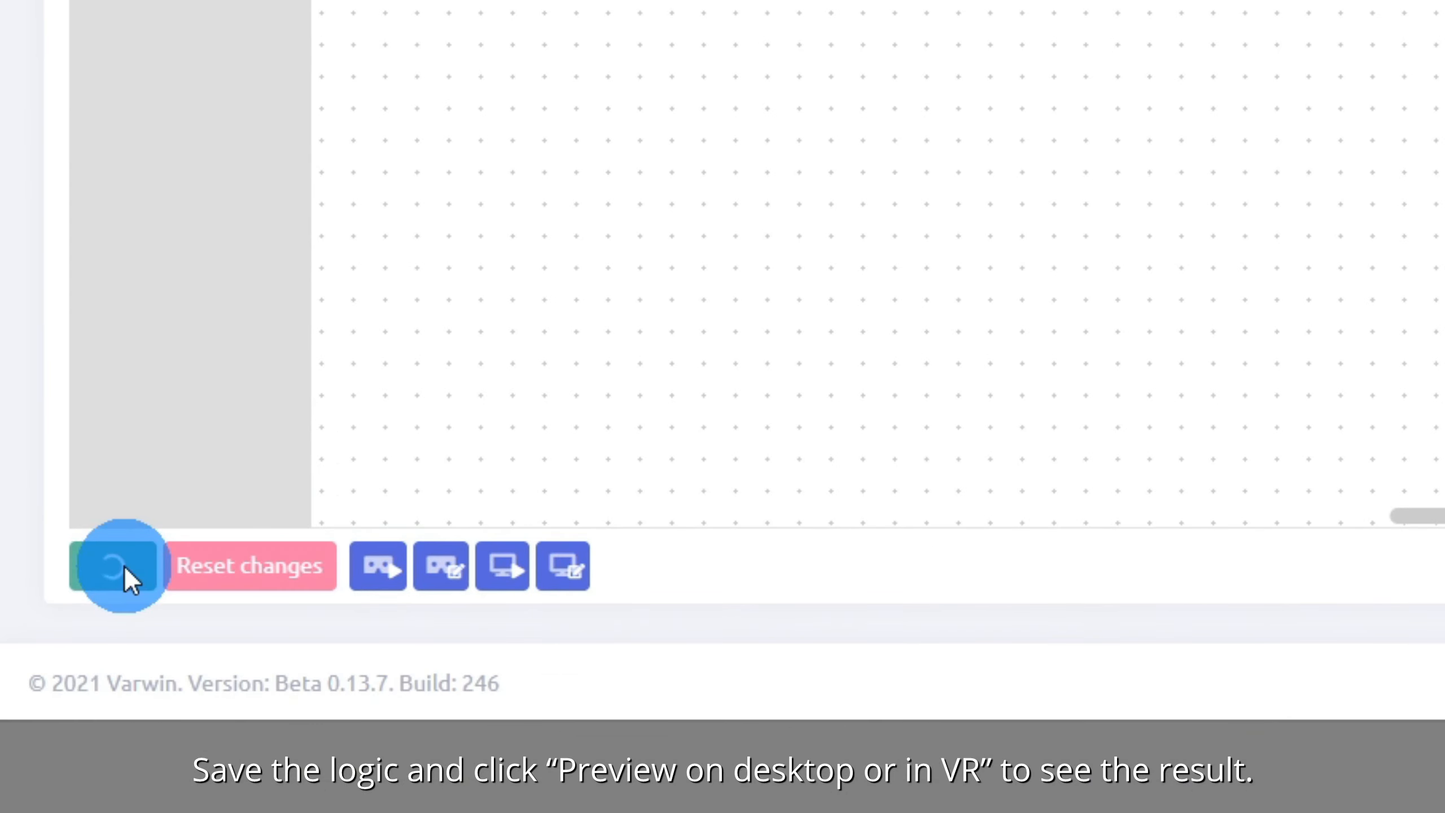
click(111, 570)
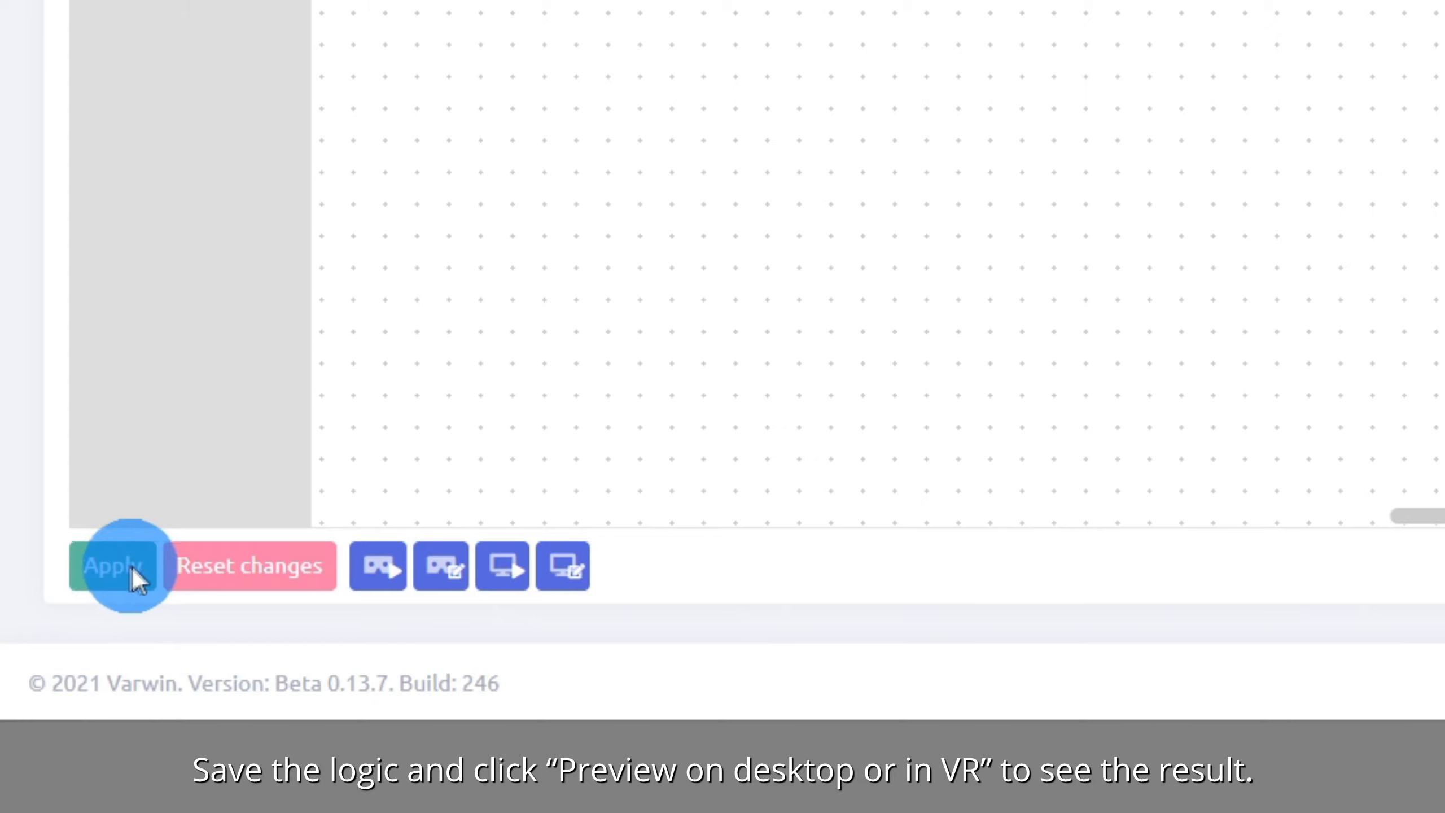